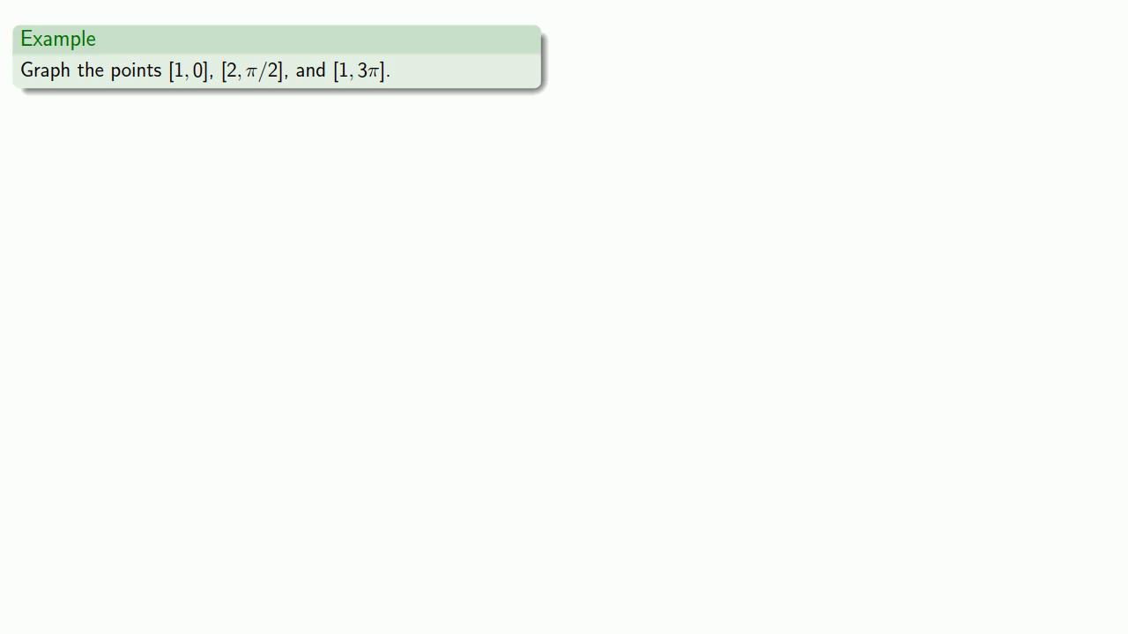
- Advance to the example slide for graphing points [1, 0], [2, π/2] and [1, 3π]
double_click(185, 70)
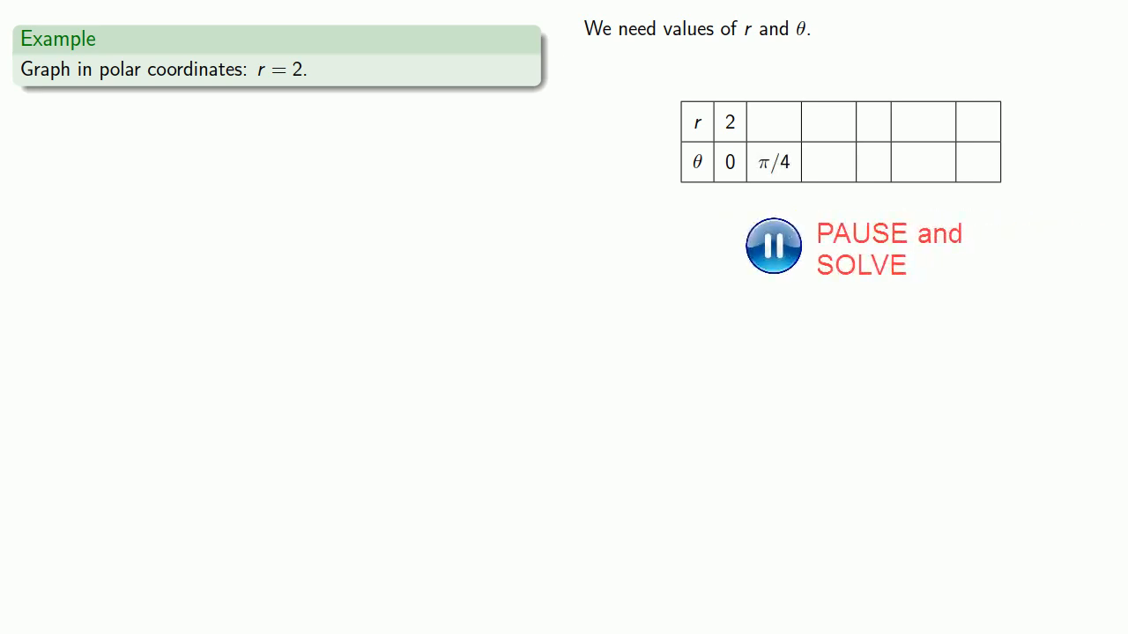
- Show the r = 2 example with its table started at θ = 0 and π/4
click(773, 246)
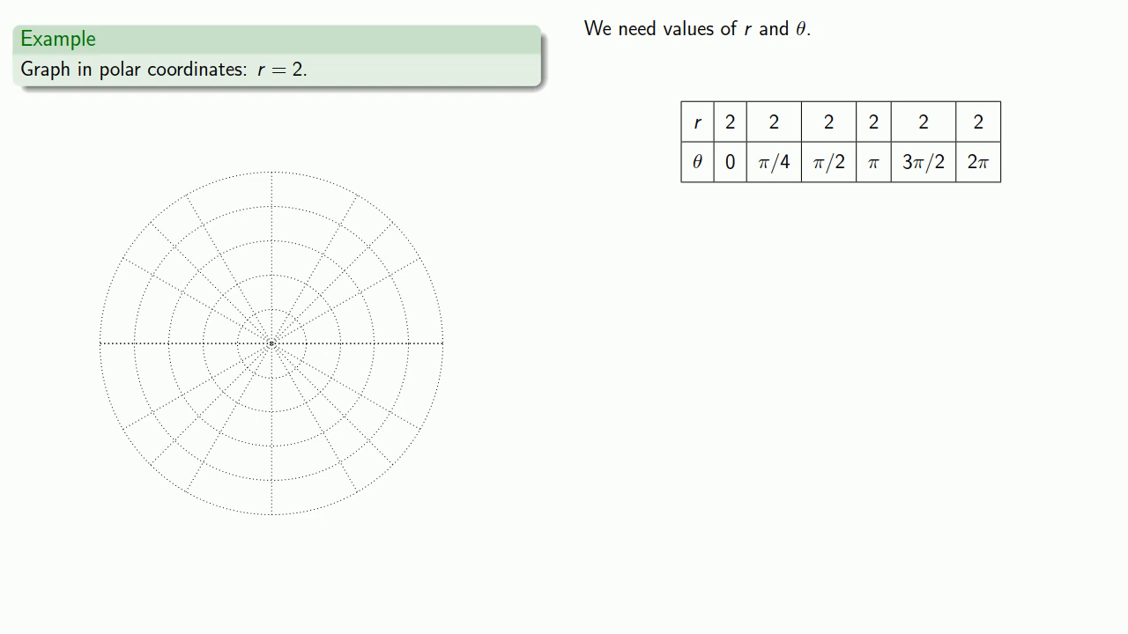
- Fill the r = 2 table through θ = 2π and reveal the empty polar grid
click(729, 141)
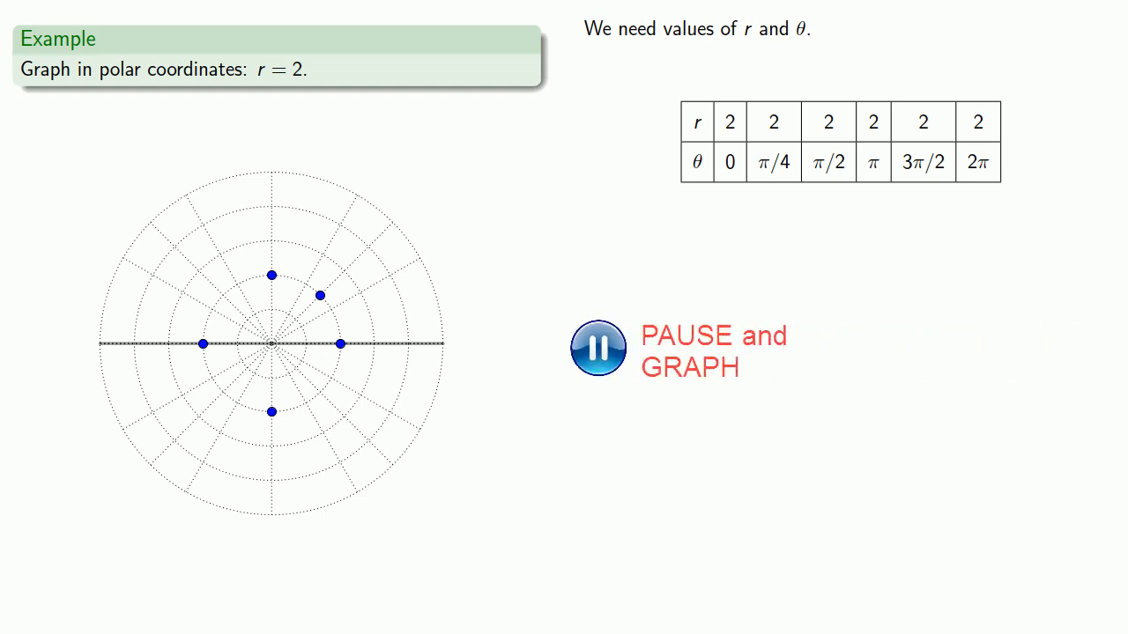
- Plot the radius-2 points on the grid with the PAUSE and GRAPH prompt
click(597, 347)
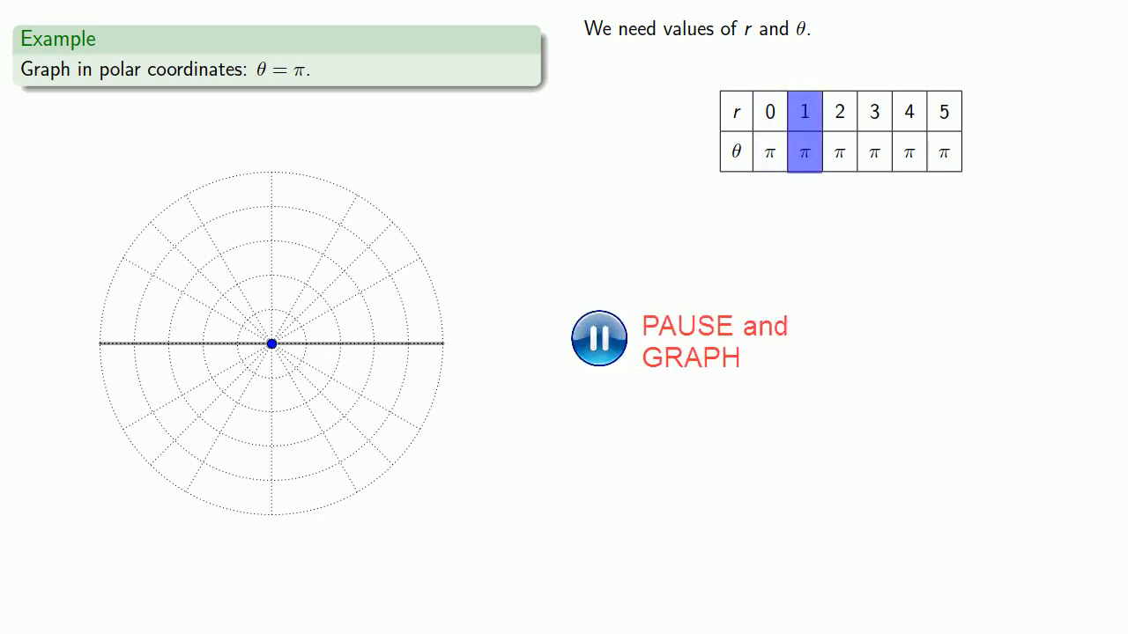
- Show the θ = π table with the pole plotted and the pause prompt
click(597, 338)
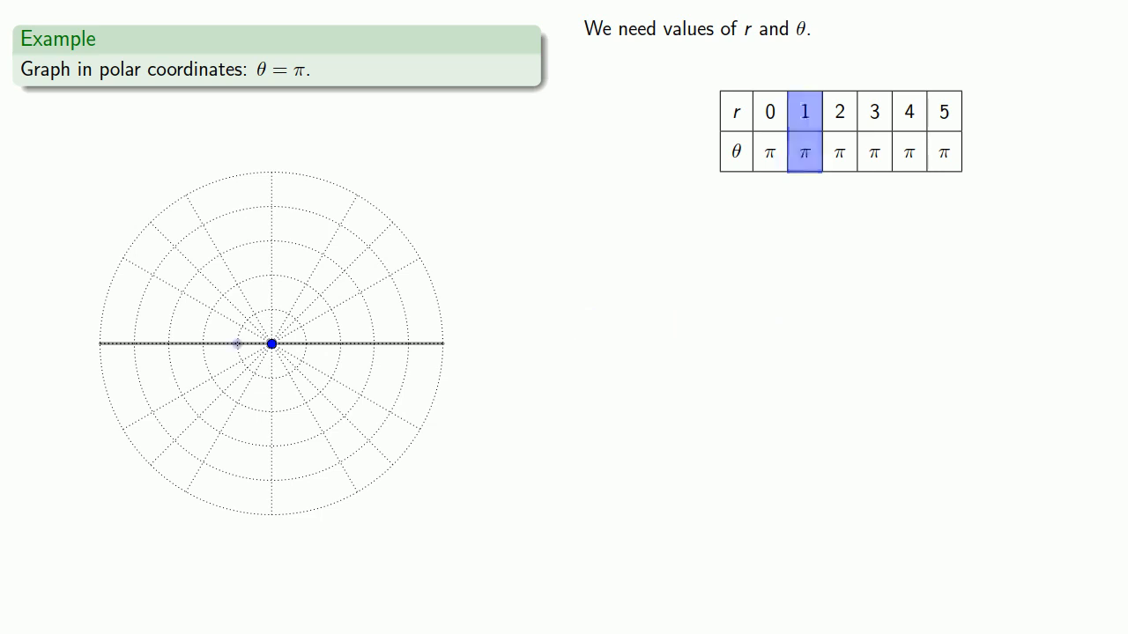